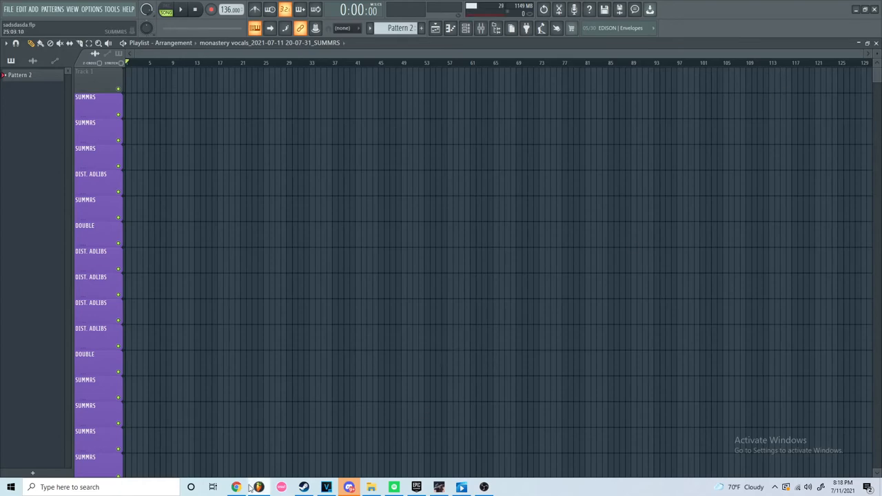
Review the detected tempo value in the song key/tempo lookup before returning to the project
{"action": "left_click", "coordinate": [236, 488]}
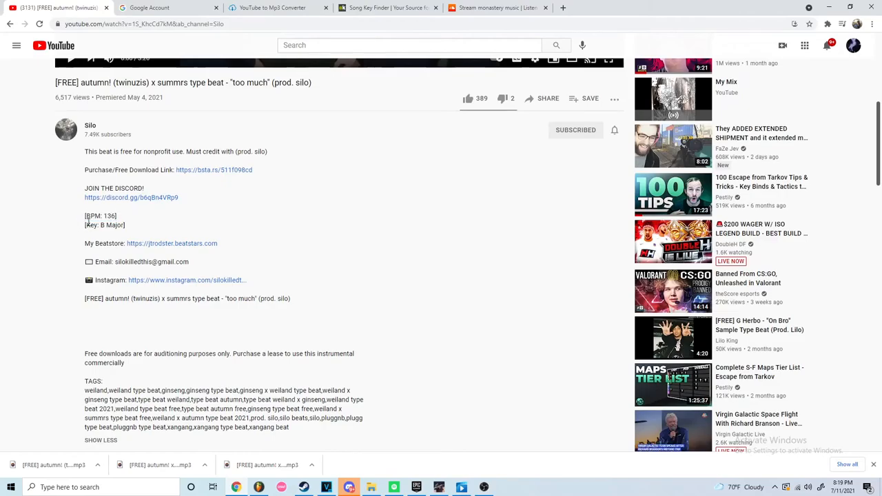
{"action": "scroll", "scroll_direction": "up", "scroll_amount": 3}
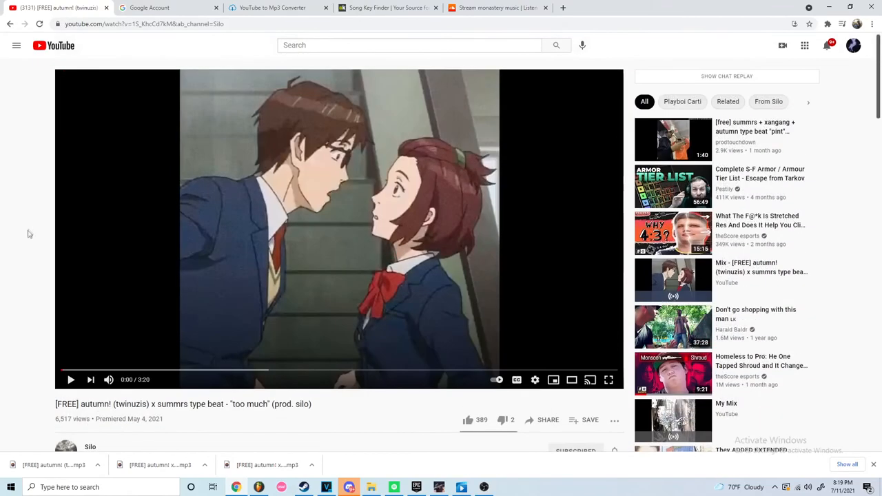
{"action": "mouse_move", "coordinate": [34, 213]}
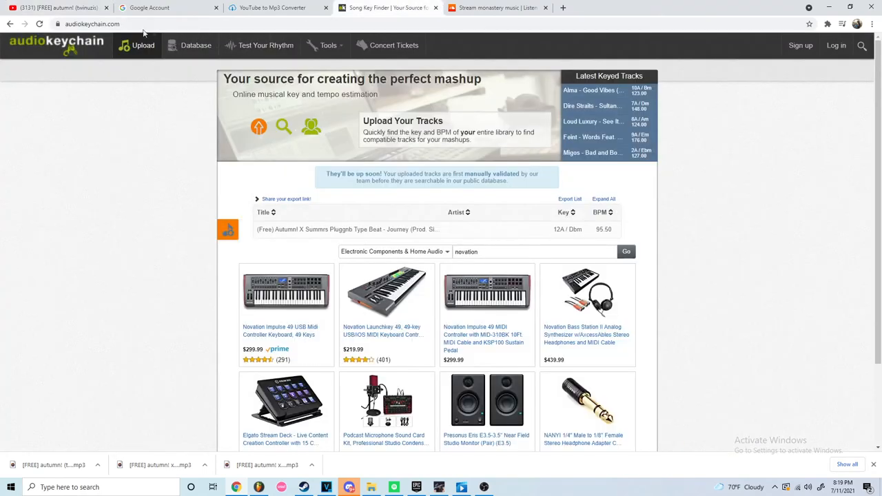
{"action": "double_click", "coordinate": [604, 229]}
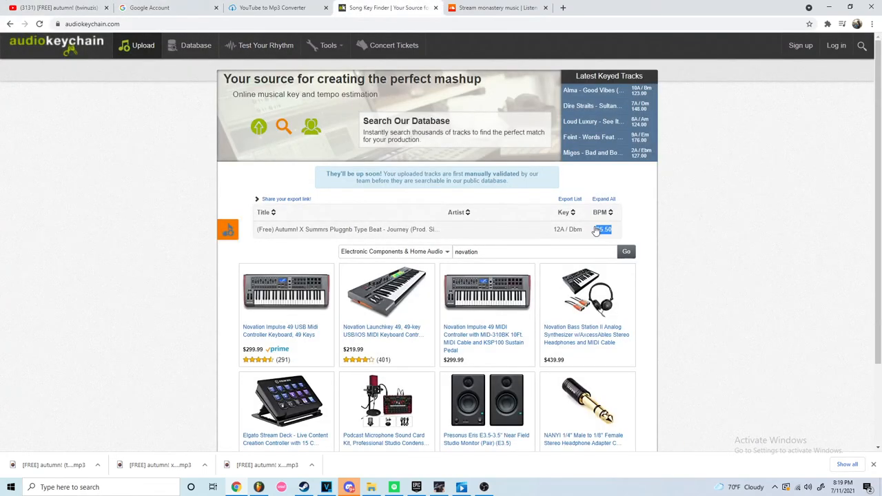
{"action": "mouse_move", "coordinate": [706, 233]}
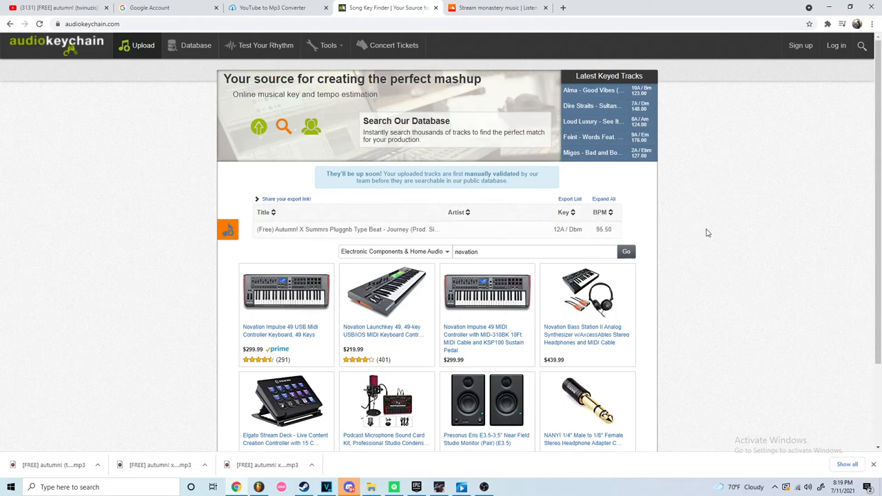
{"action": "mouse_move", "coordinate": [663, 231]}
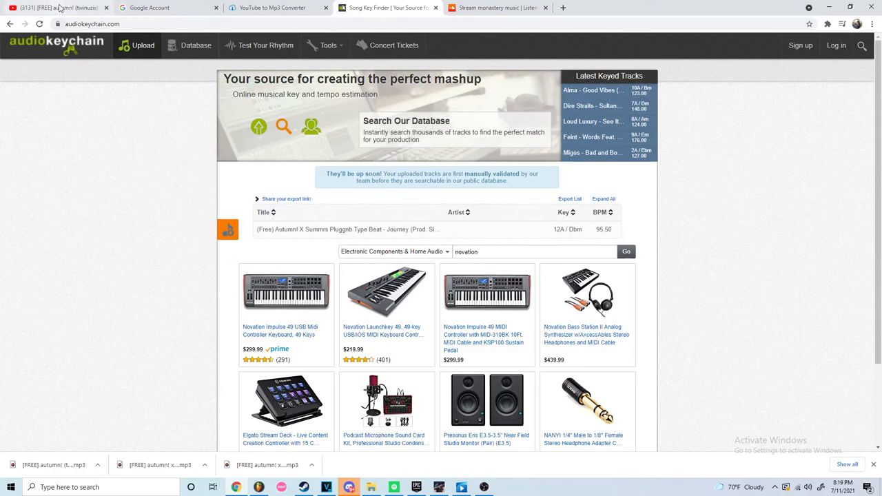
Show the SUMMRS mixer insert's effect chain with Auto-Tune Evo, then close the Auto-Tune Evo window
{"action": "left_click", "coordinate": [325, 487]}
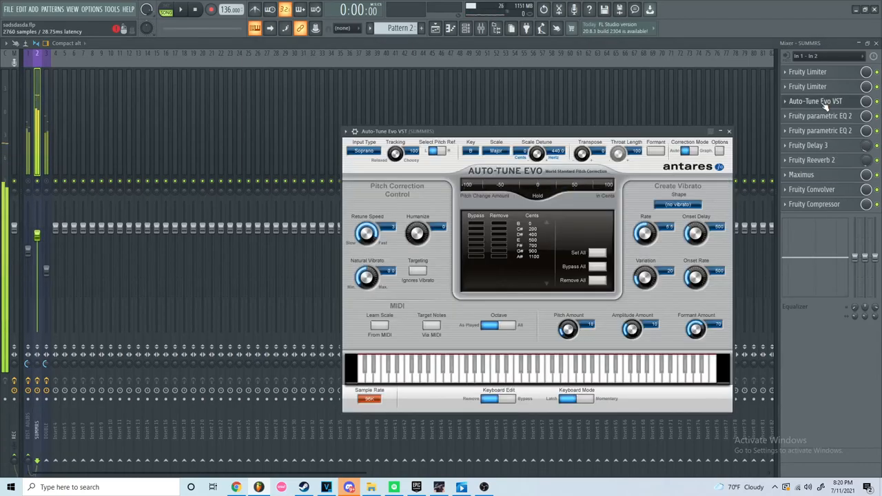
{"action": "left_click", "coordinate": [728, 131]}
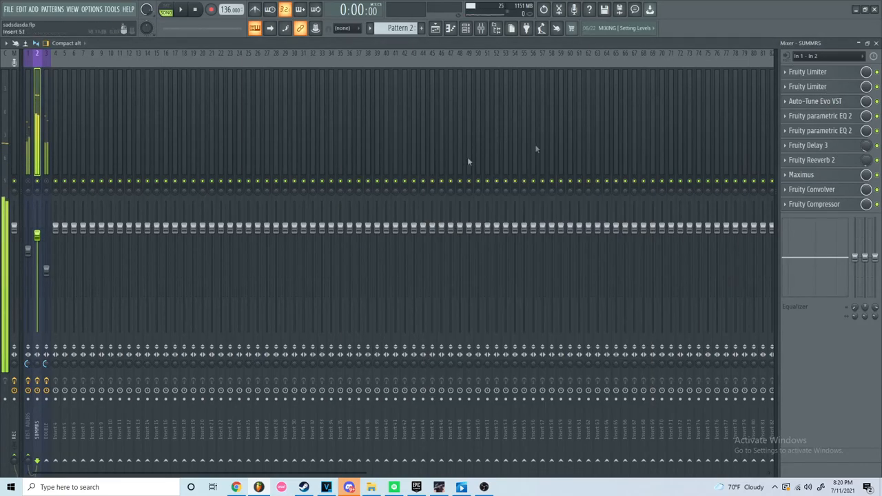